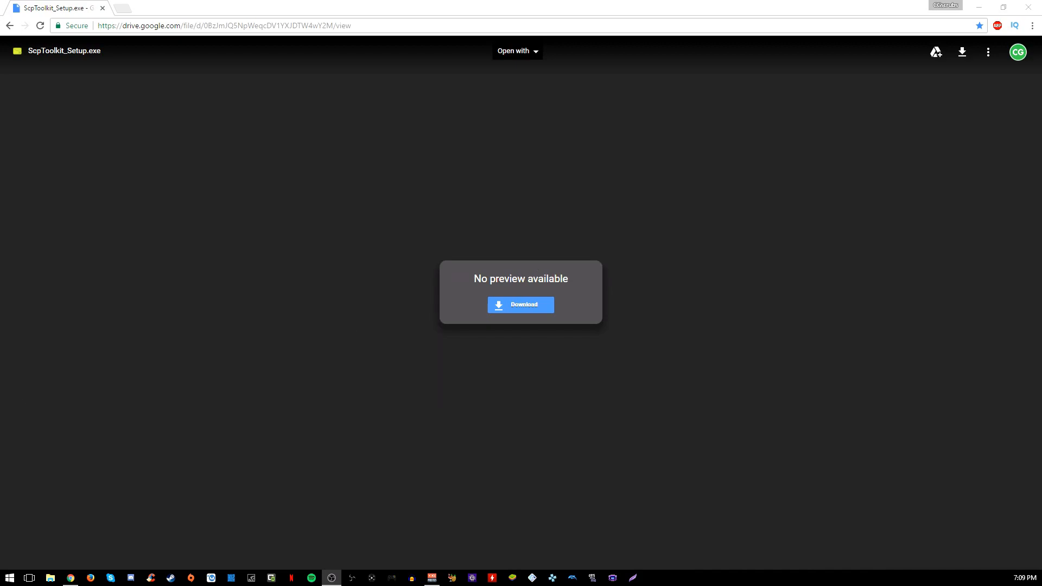
{"action": "mouse_move", "coordinate": [426, 387]}
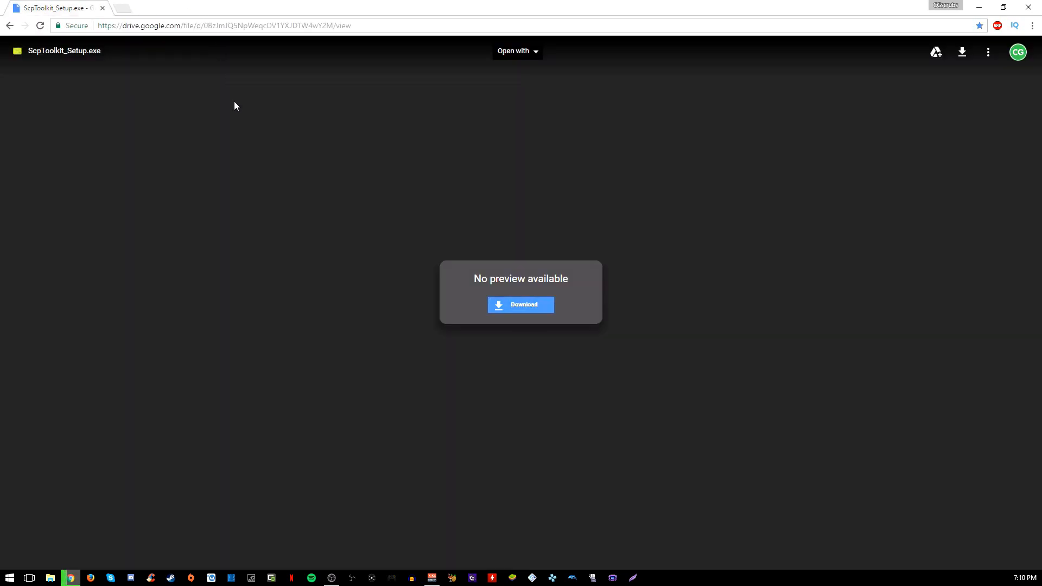
{"action": "mouse_move", "coordinate": [30, 541]}
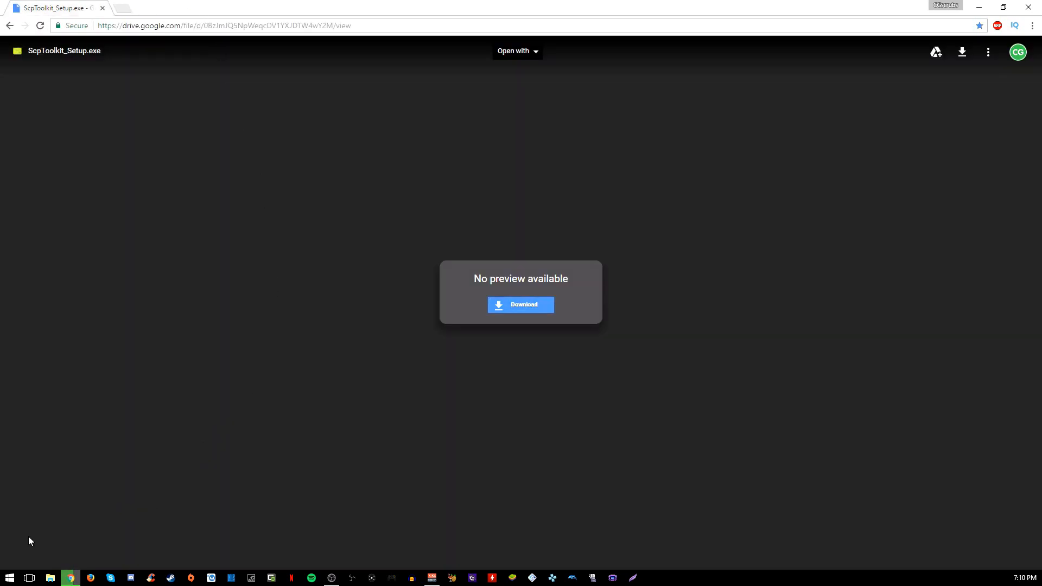
Step: Download ScpToolkit_Setup.exe from its Google Drive preview page
{"action": "left_click", "coordinate": [520, 304]}
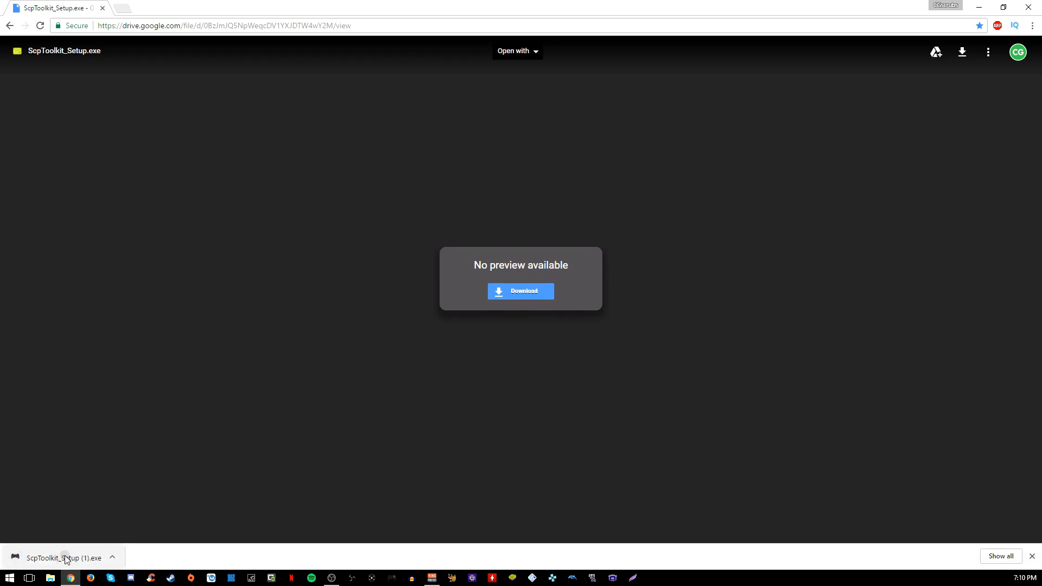
Step: Run ScpToolkit_Setup.exe, accept the license terms, and install the selected features
{"action": "left_click", "coordinate": [66, 557]}
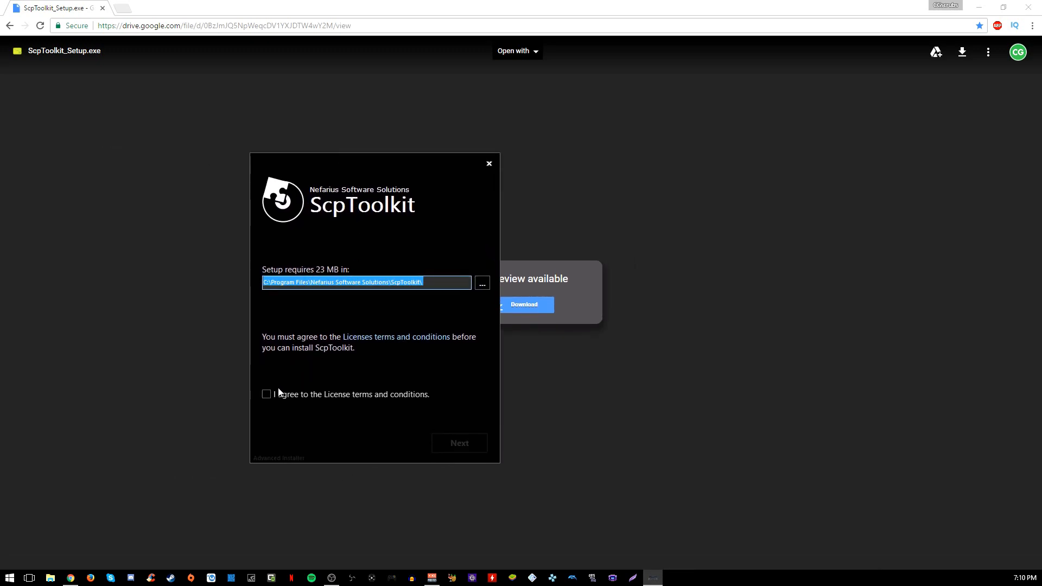
{"action": "left_click", "coordinate": [265, 394]}
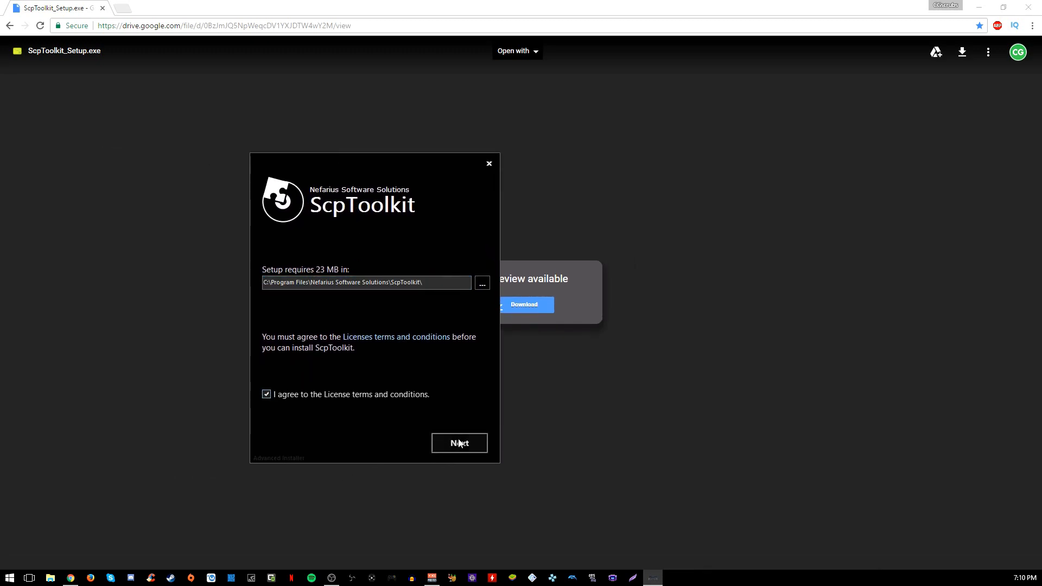
{"action": "left_click", "coordinate": [459, 443]}
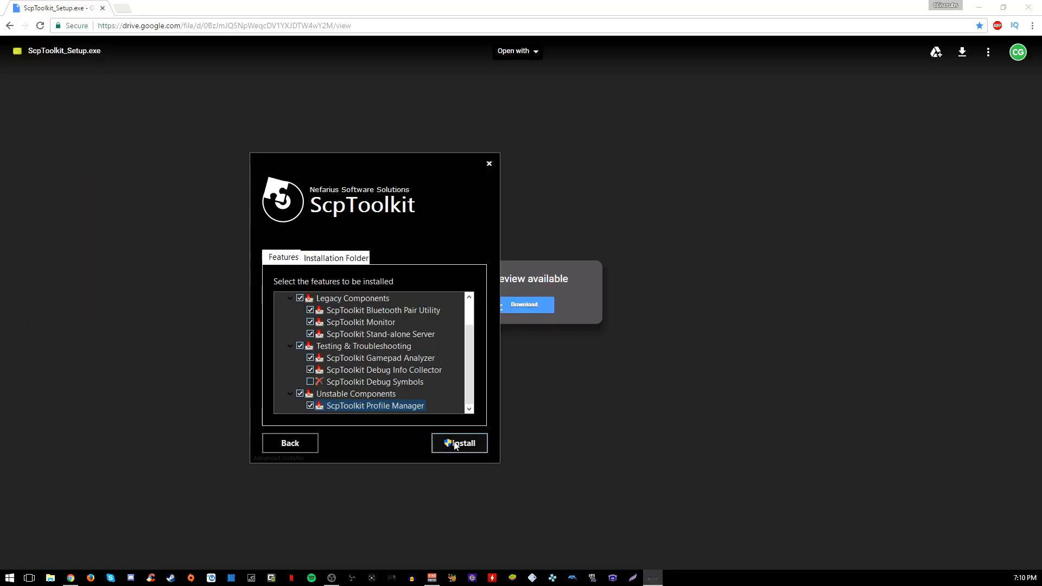
{"action": "left_click", "coordinate": [459, 443]}
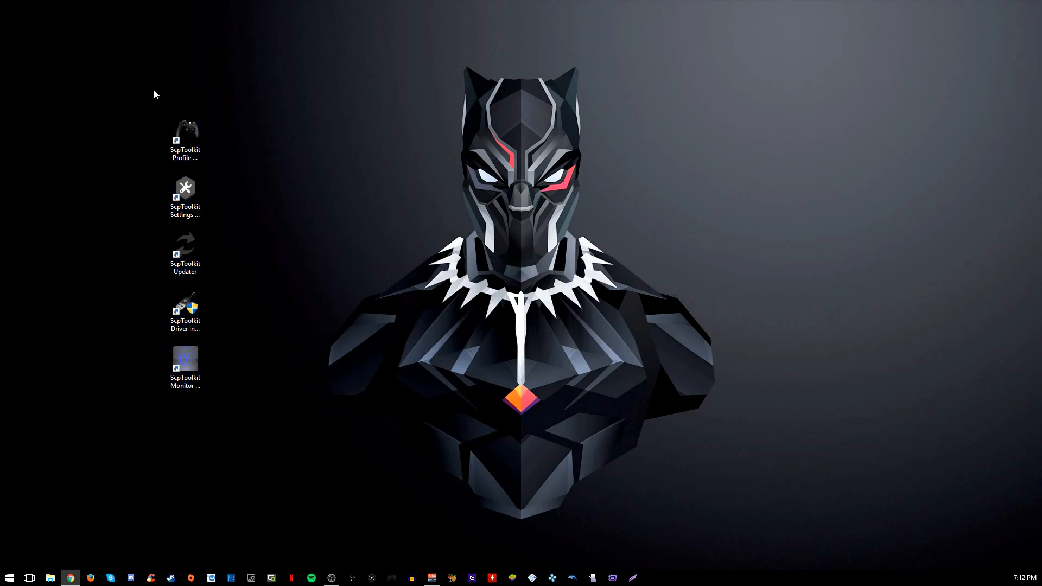
Step: Launch the ScpToolkit Driver Installer from its desktop shortcut
{"action": "left_click", "coordinate": [185, 310]}
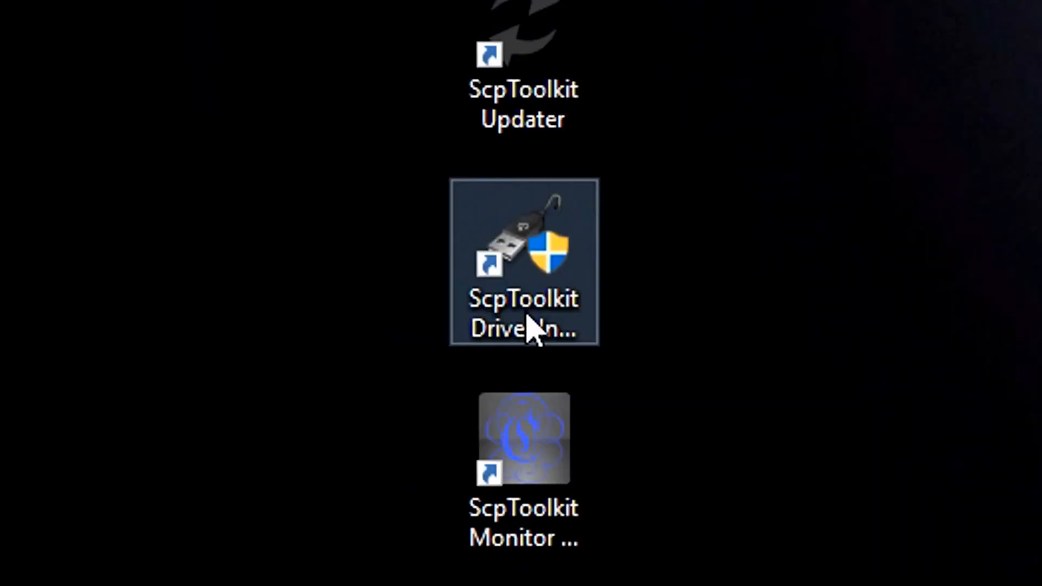
{"action": "double_click", "coordinate": [523, 257]}
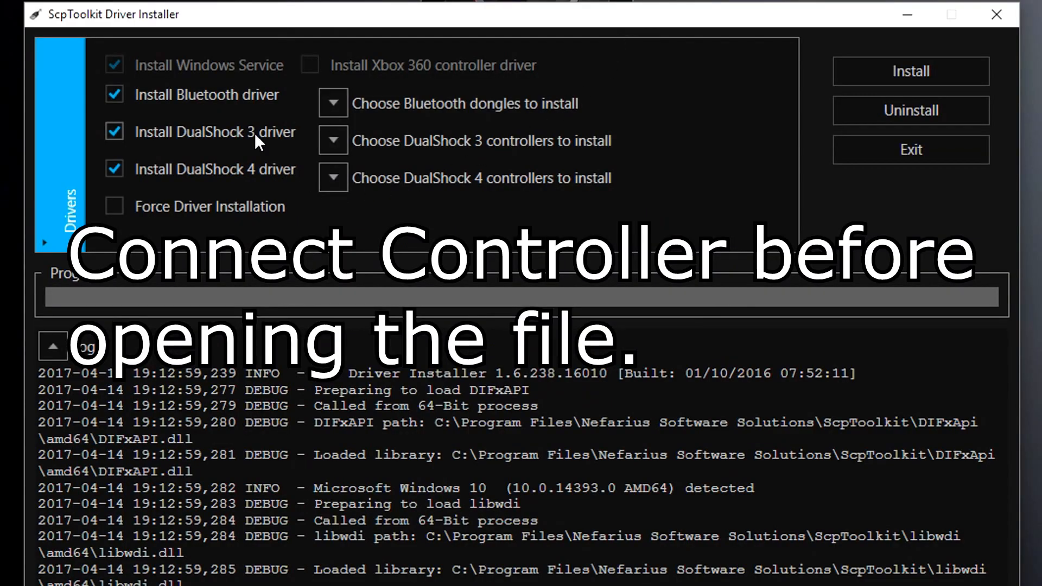
{"action": "mouse_move", "coordinate": [319, 116]}
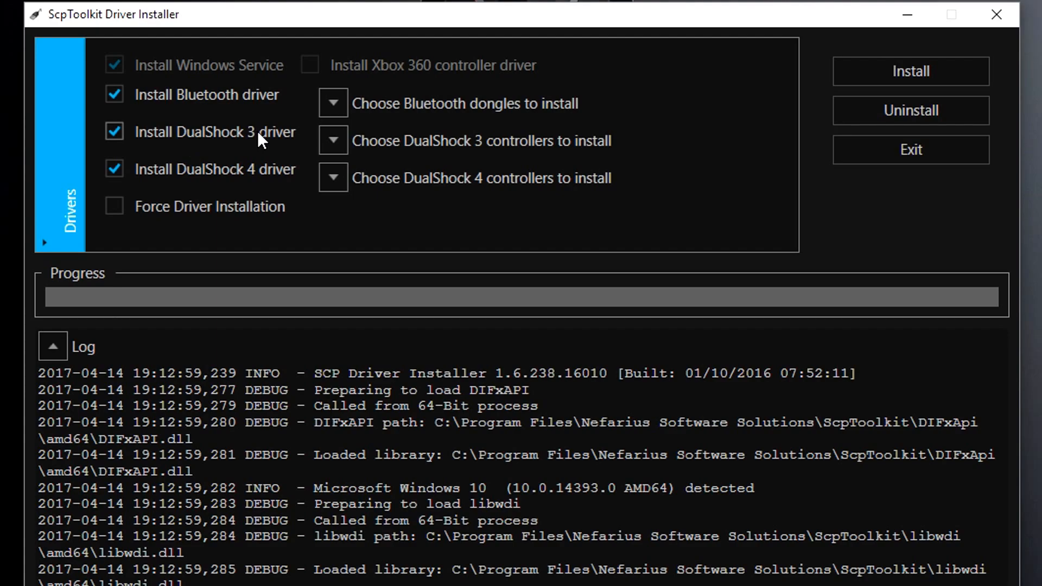
{"action": "mouse_move", "coordinate": [166, 173]}
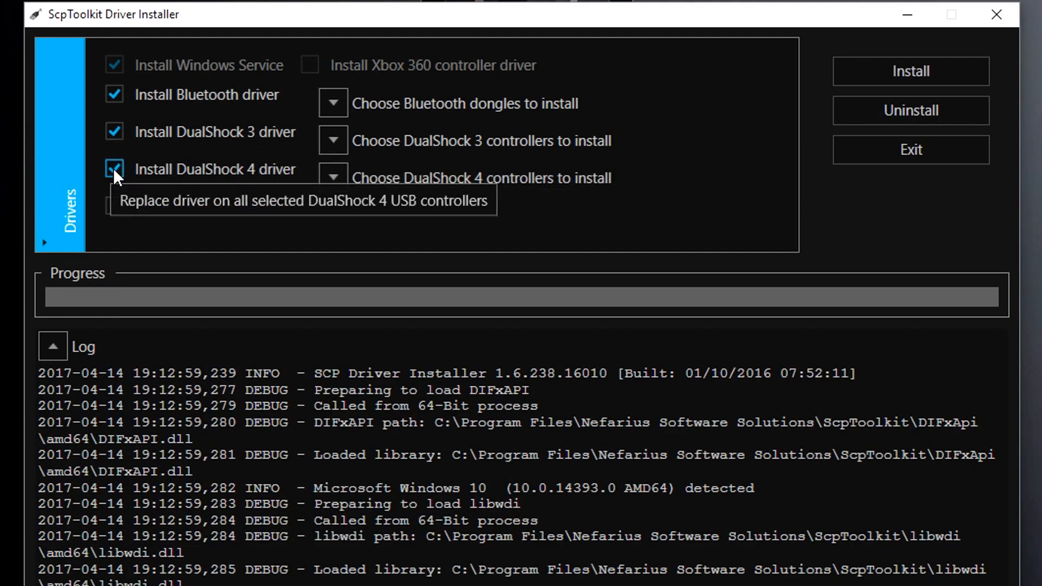
Step: Deselect the DualShock 4 driver and reveal the available Bluetooth dongles
{"action": "left_click", "coordinate": [114, 168]}
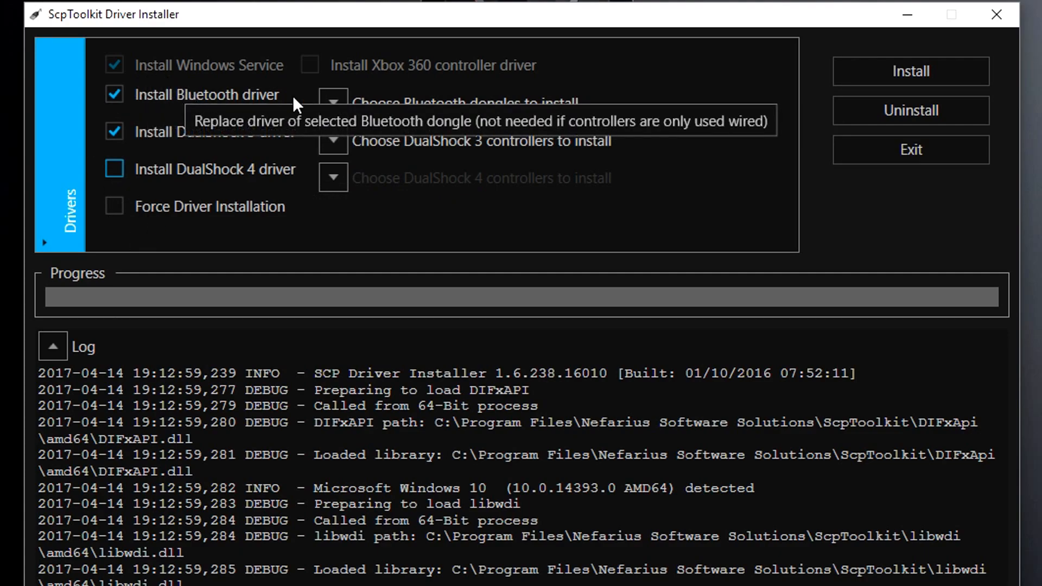
{"action": "left_click", "coordinate": [333, 102]}
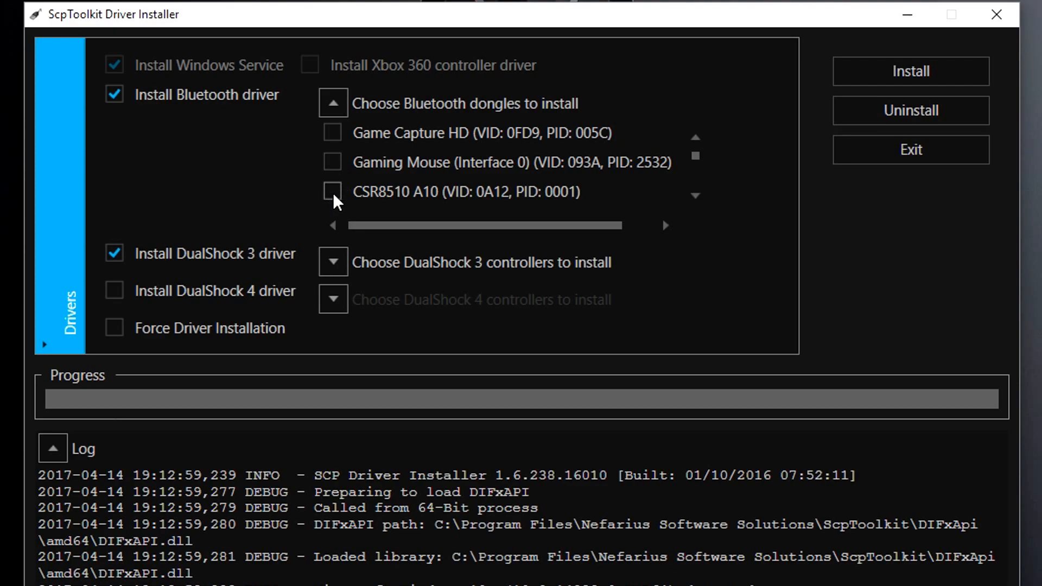
Step: Install drivers for the CSR8510 A10 dongle and PLAYSTATION(R)3 Controller
{"action": "left_click", "coordinate": [333, 191]}
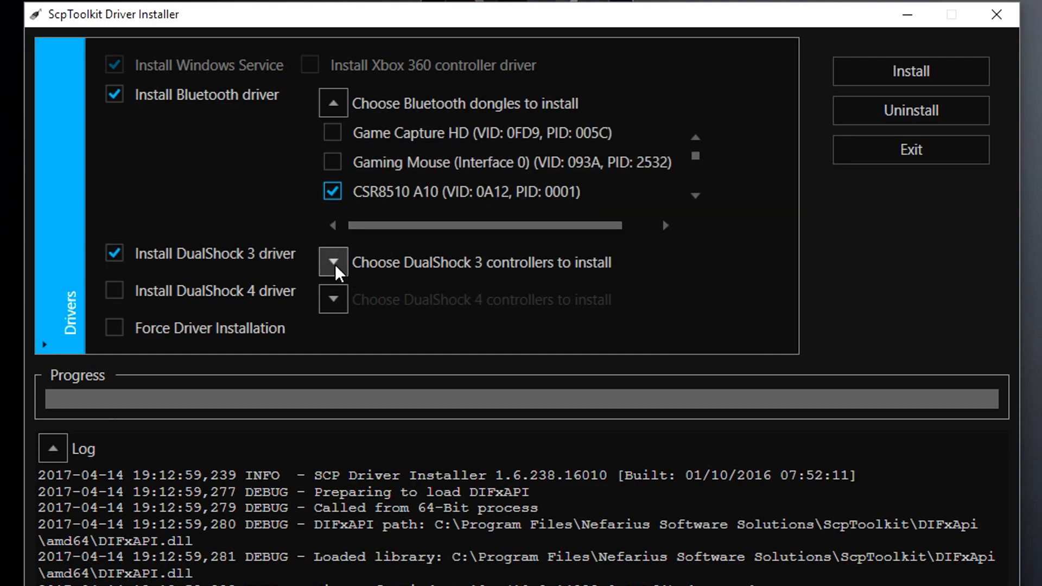
{"action": "left_click", "coordinate": [333, 262]}
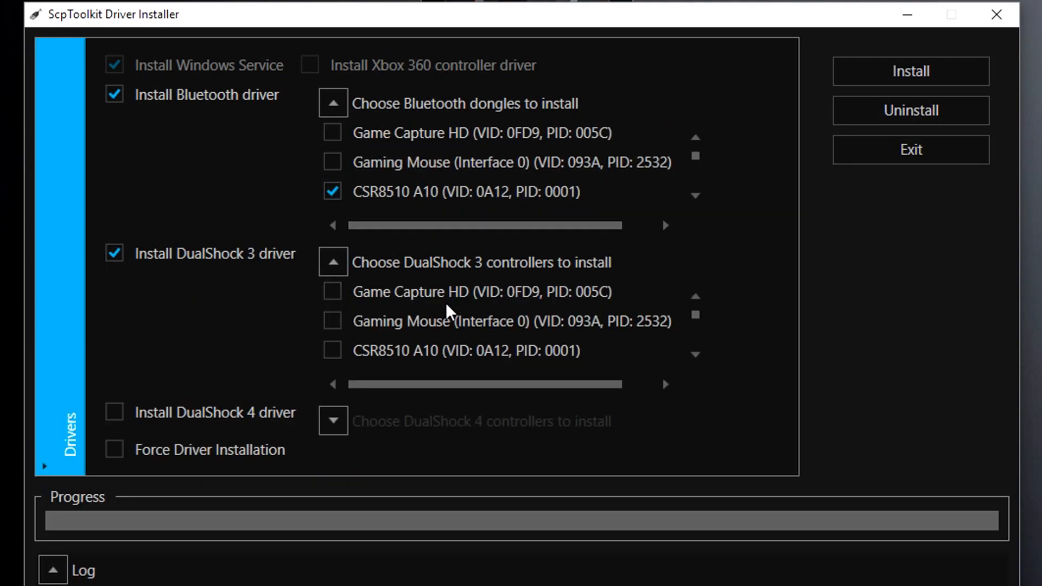
{"action": "scroll", "scroll_direction": "down", "scroll_amount": 3}
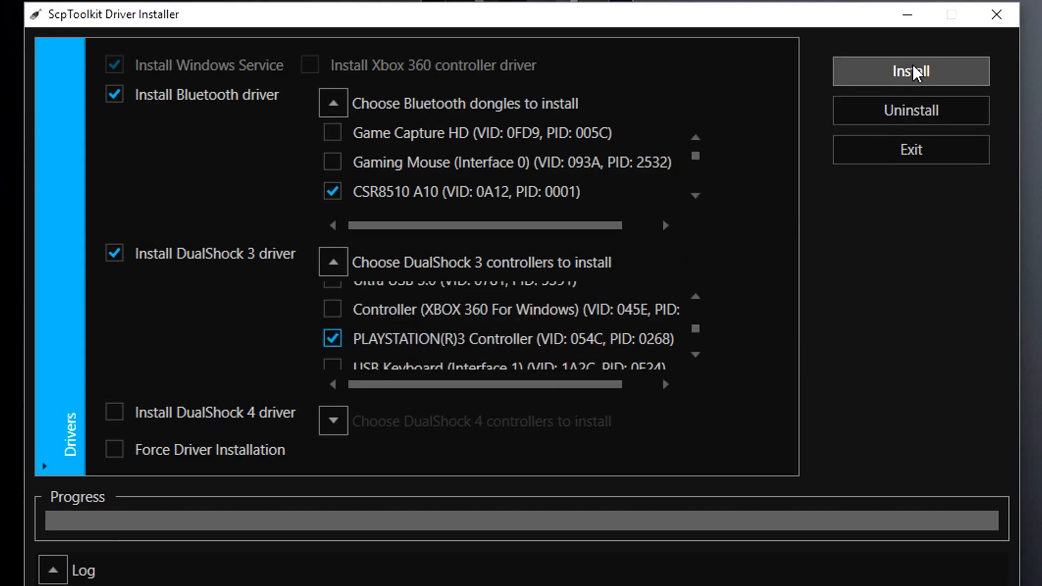
{"action": "left_click", "coordinate": [910, 71]}
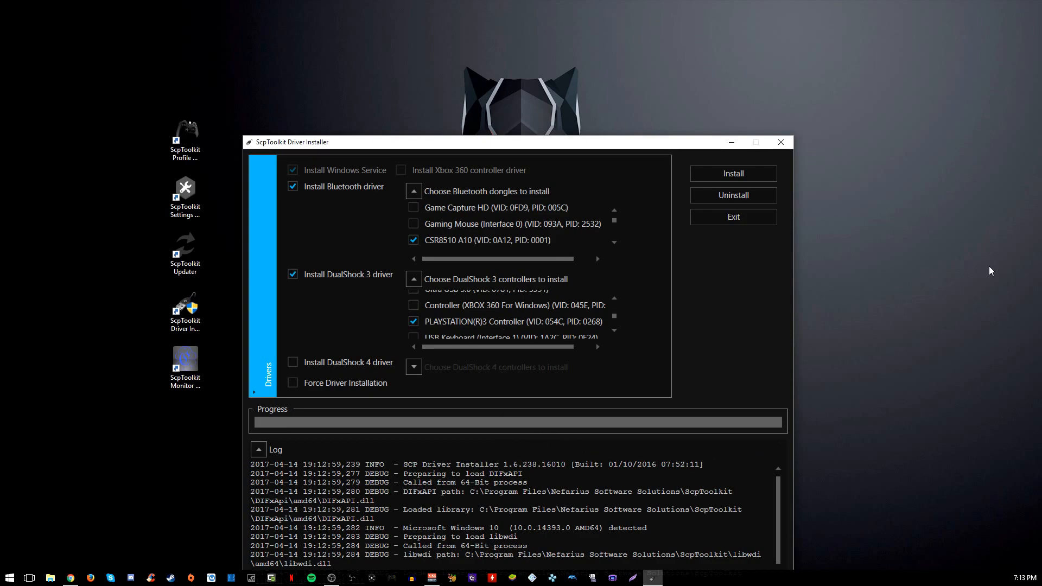
{"action": "mouse_move", "coordinate": [515, 148]}
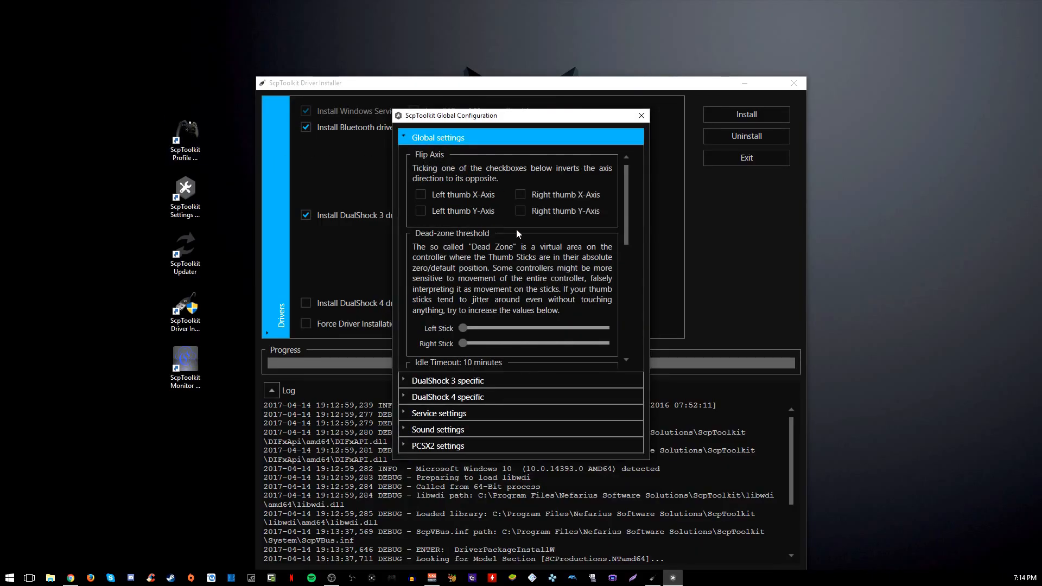
Step: Set the DualShock 3 LED status to Custom with LEDs 1 and 4, then close Settings
{"action": "left_click", "coordinate": [447, 381]}
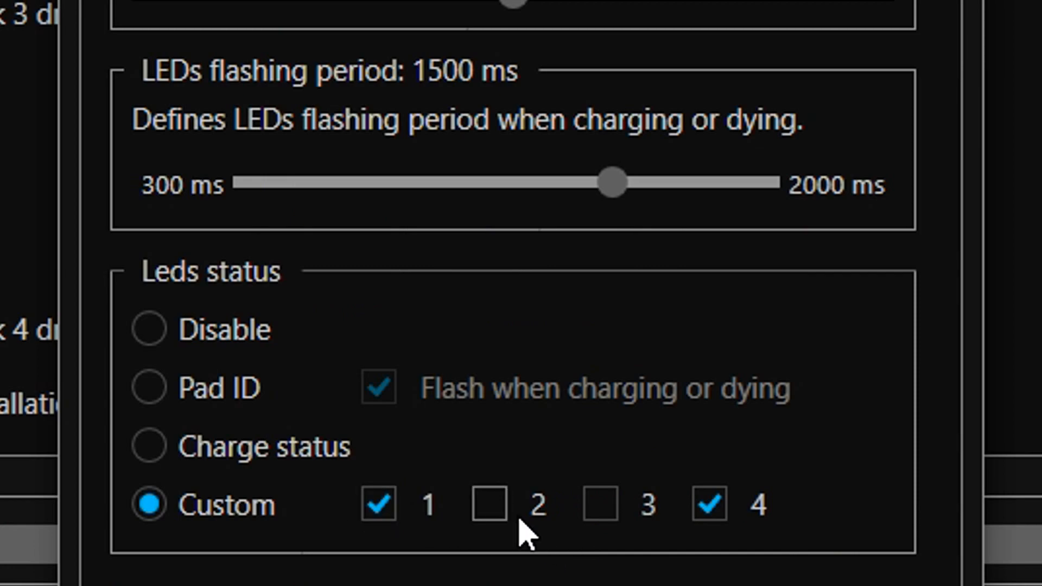
{"action": "mouse_move", "coordinate": [463, 584]}
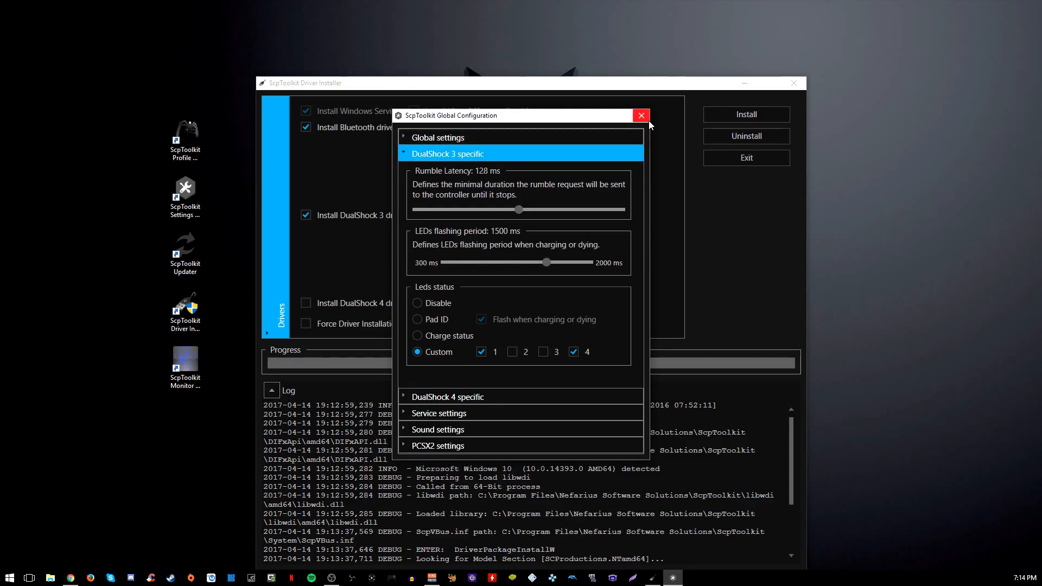
{"action": "left_click", "coordinate": [641, 115]}
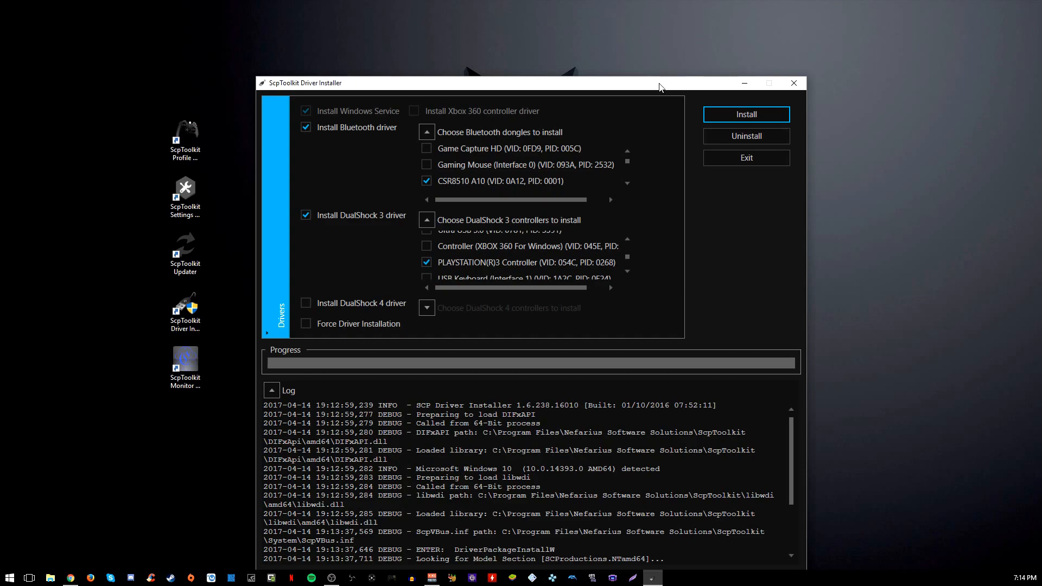